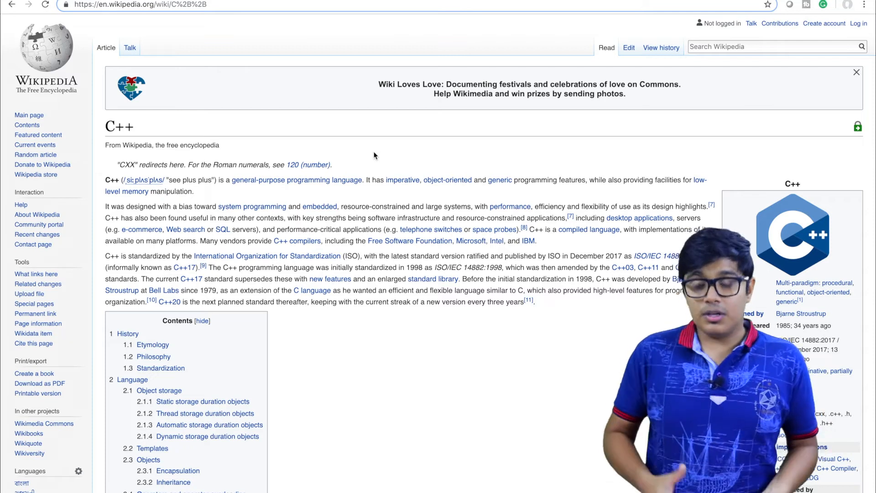
{"action": "mouse_move", "coordinate": [482, 168]}
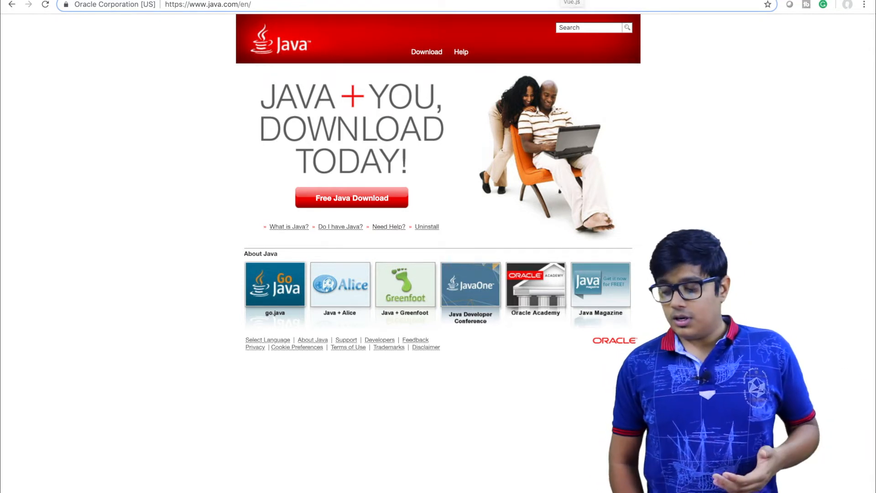
{"action": "type", "text": "https://www.mongodb.com"}
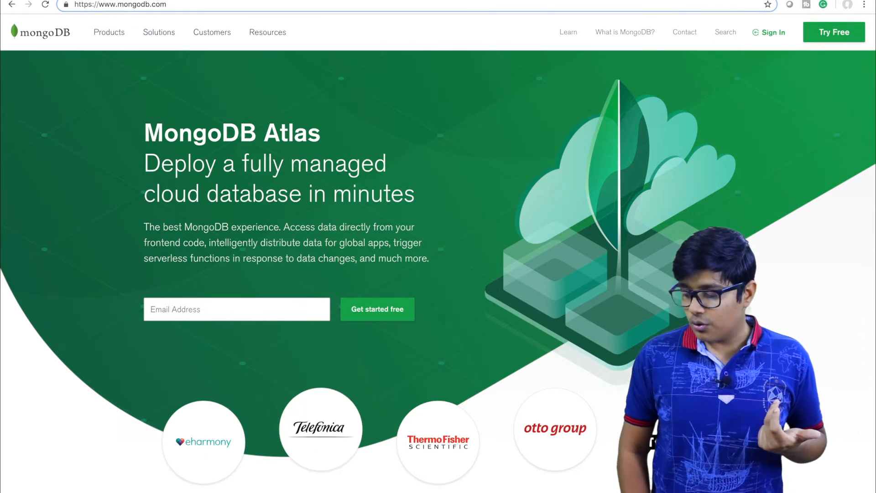
{"action": "type", "text": "https://www.mysql.com"}
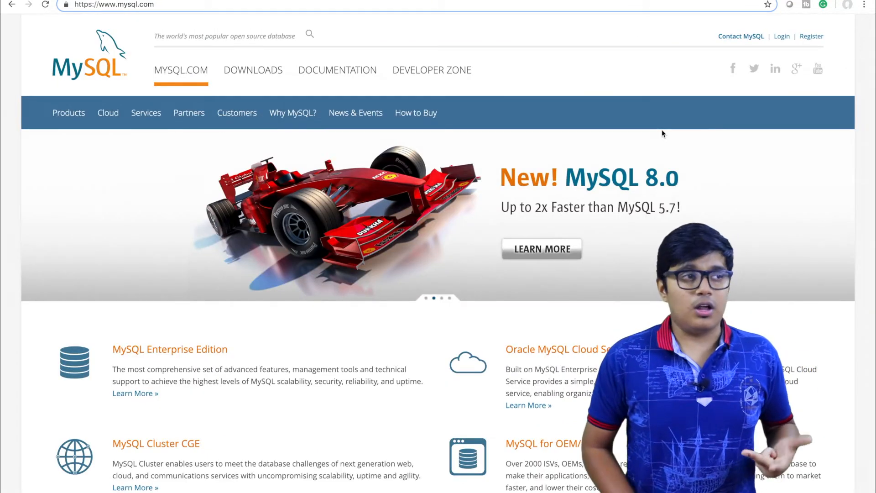